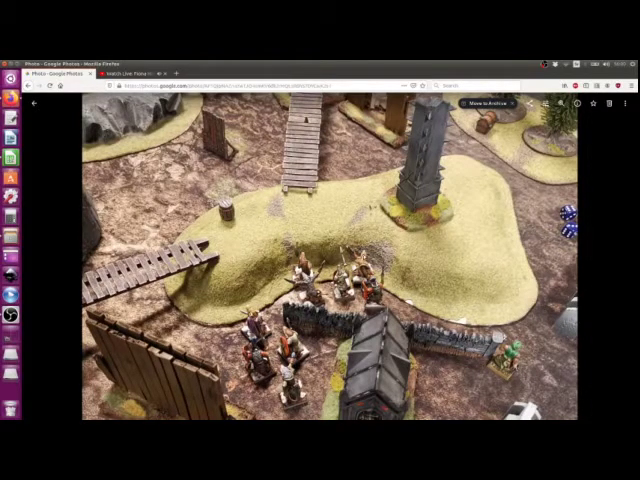
mouse_move(365, 260)
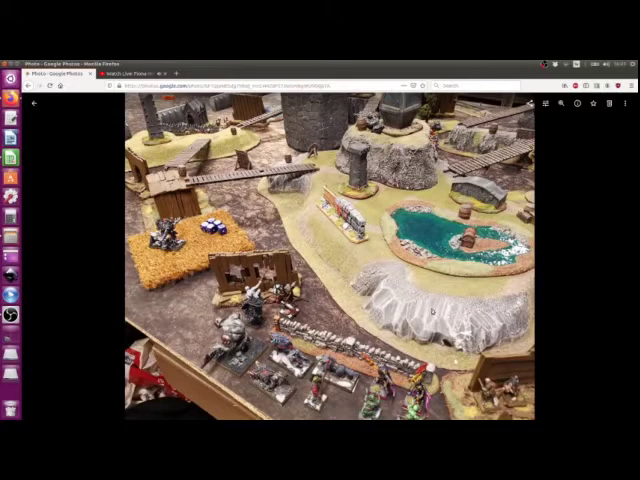
mouse_move(430, 312)
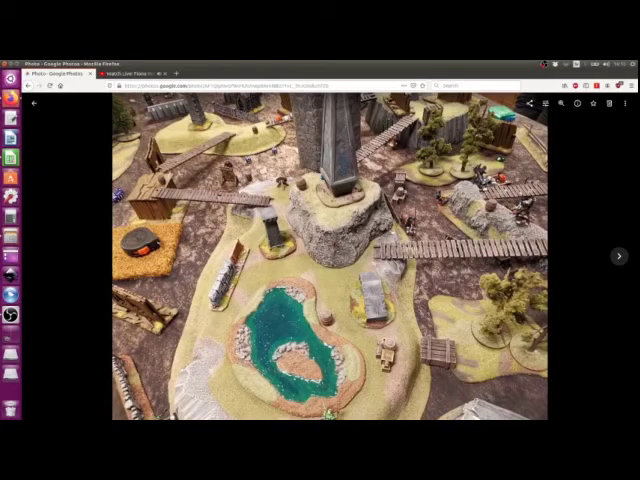
Step: Advance to the close-up of the winged monster miniature on the wooden bridge
left_click(617, 257)
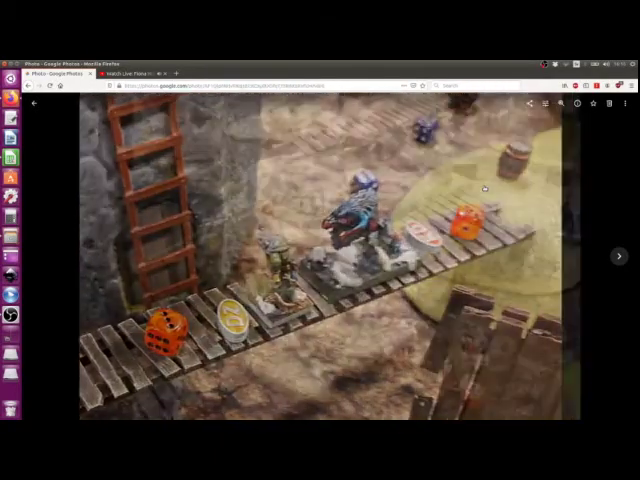